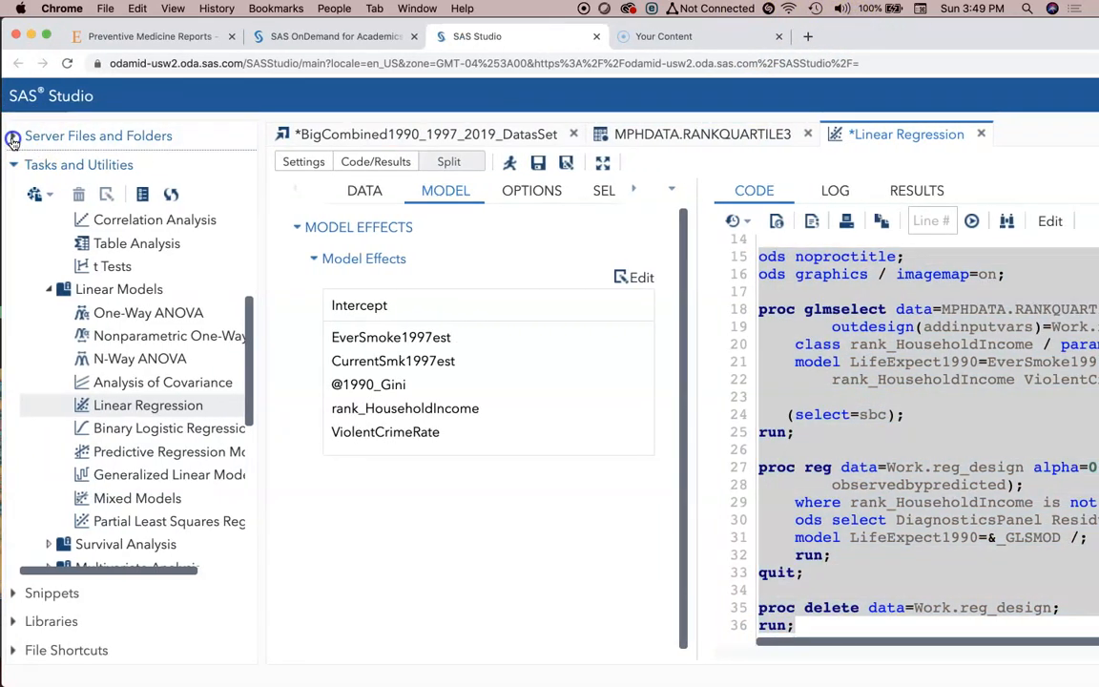
Expand Server Files and Folders and show the list of new item types
click(14, 136)
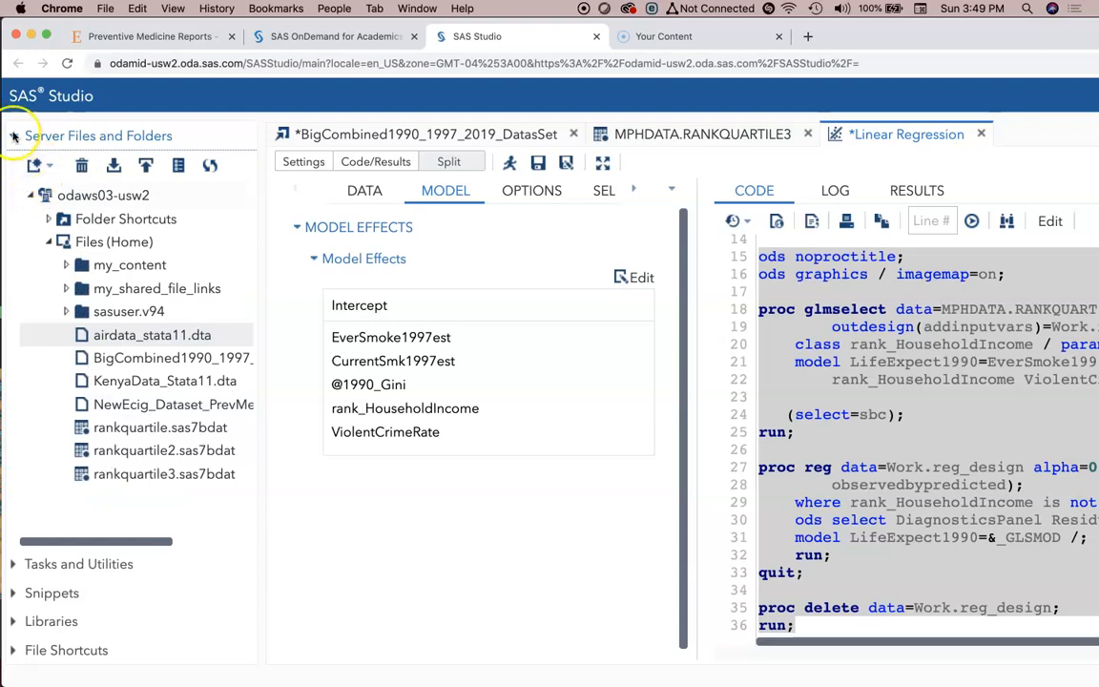
click(31, 165)
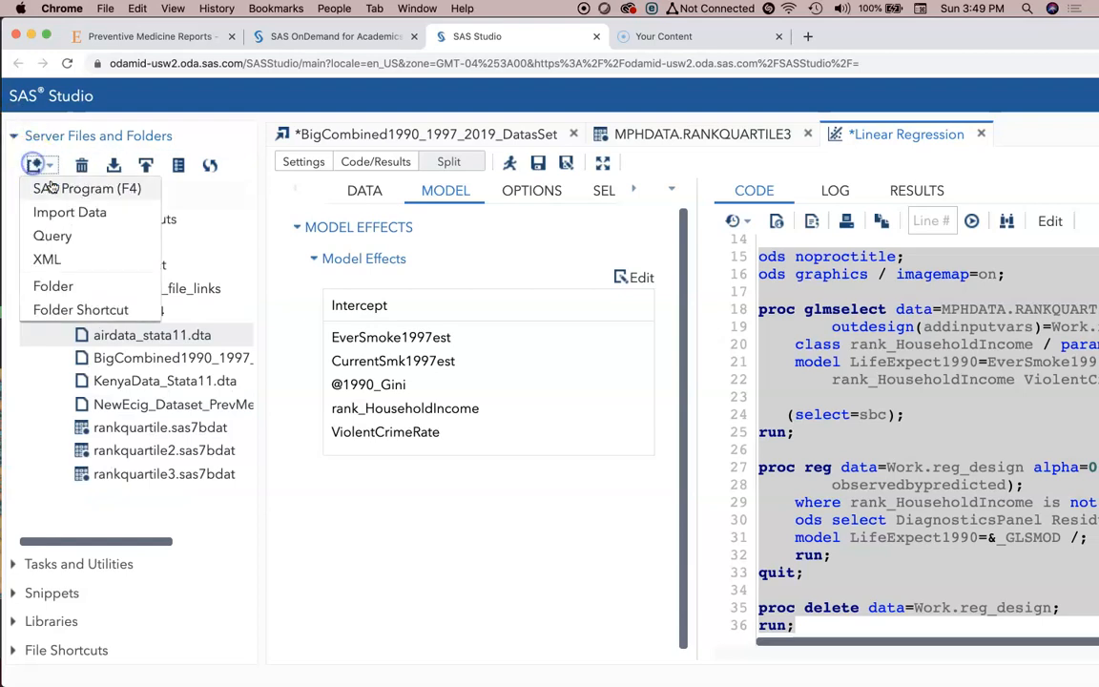
Paste the GLMSELECT and REG code into a new SAS program, without the ods select line
click(88, 188)
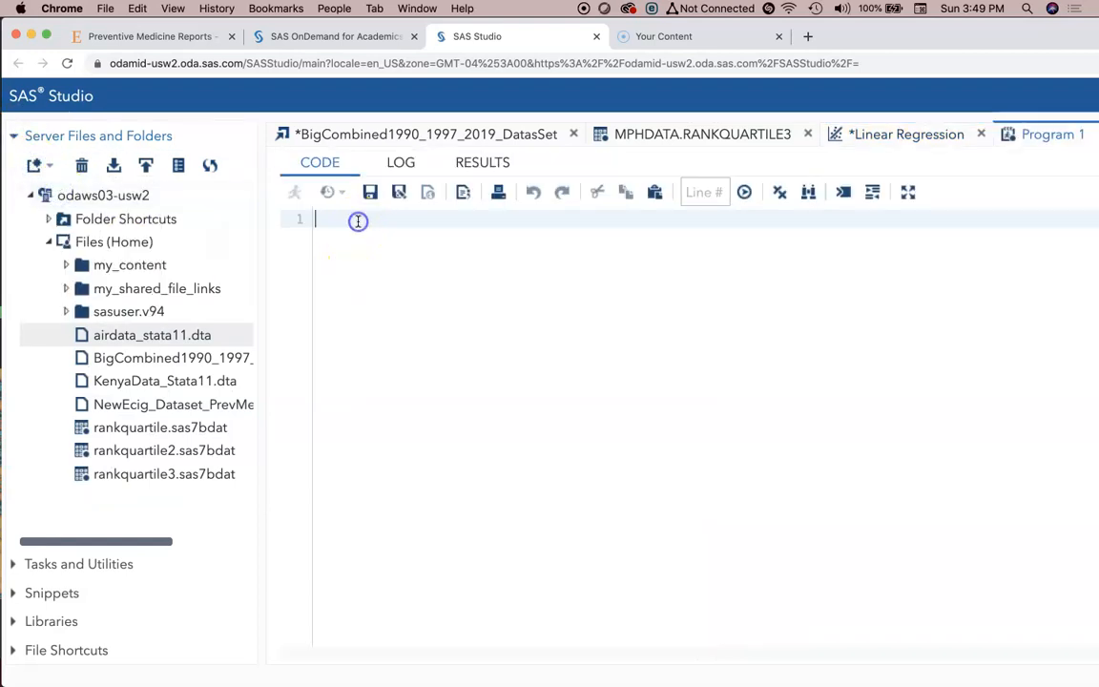
mouse_move(858, 209)
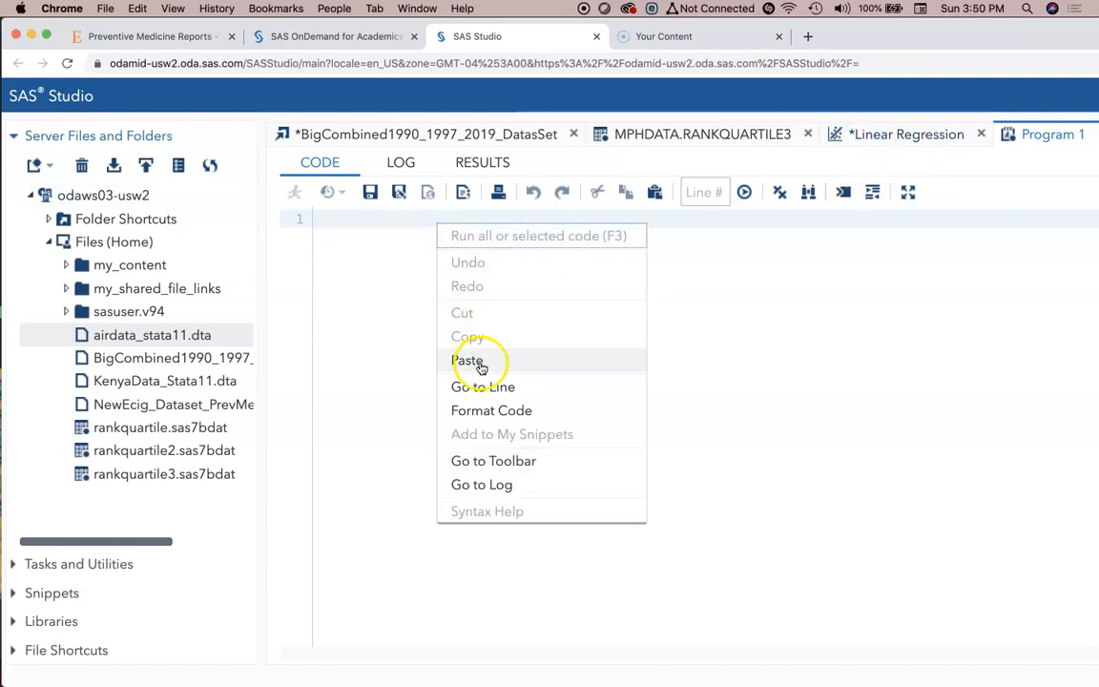
click(466, 360)
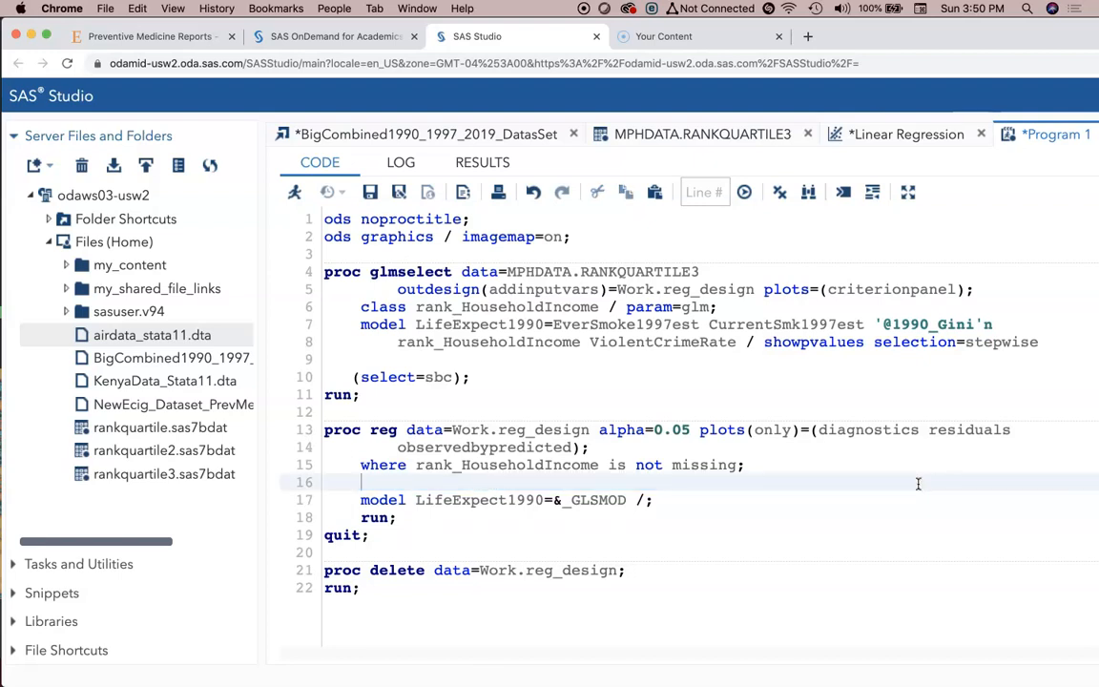
mouse_move(909, 482)
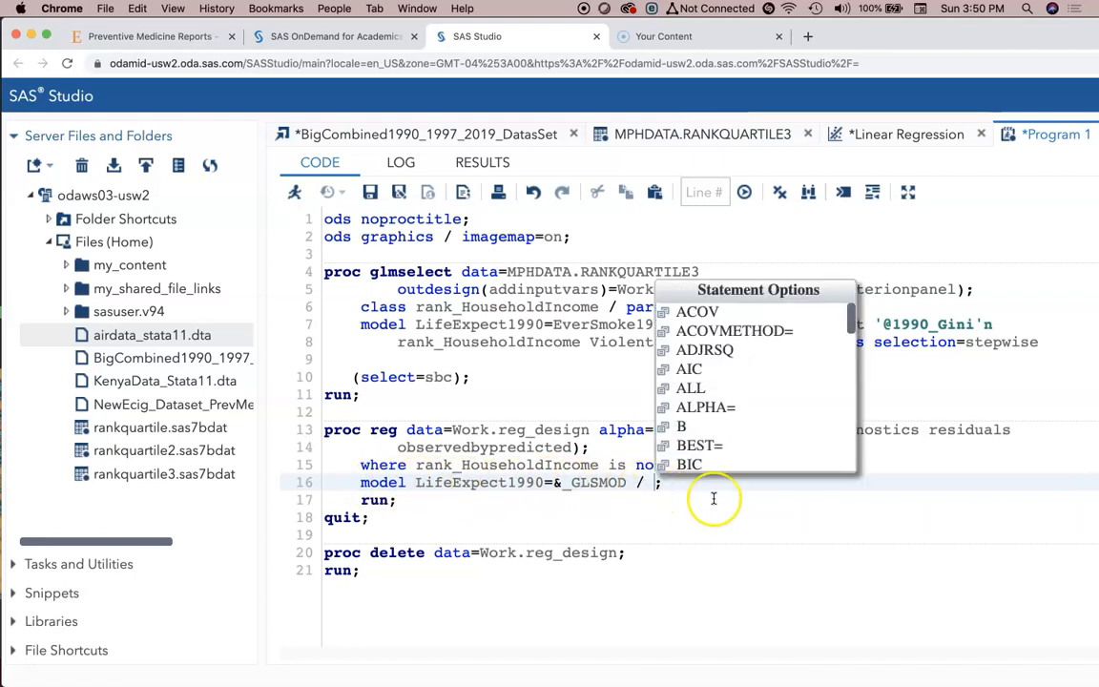
Add VIF, TOL and COLLIN after the slash in the REG model statement
text(VIF)
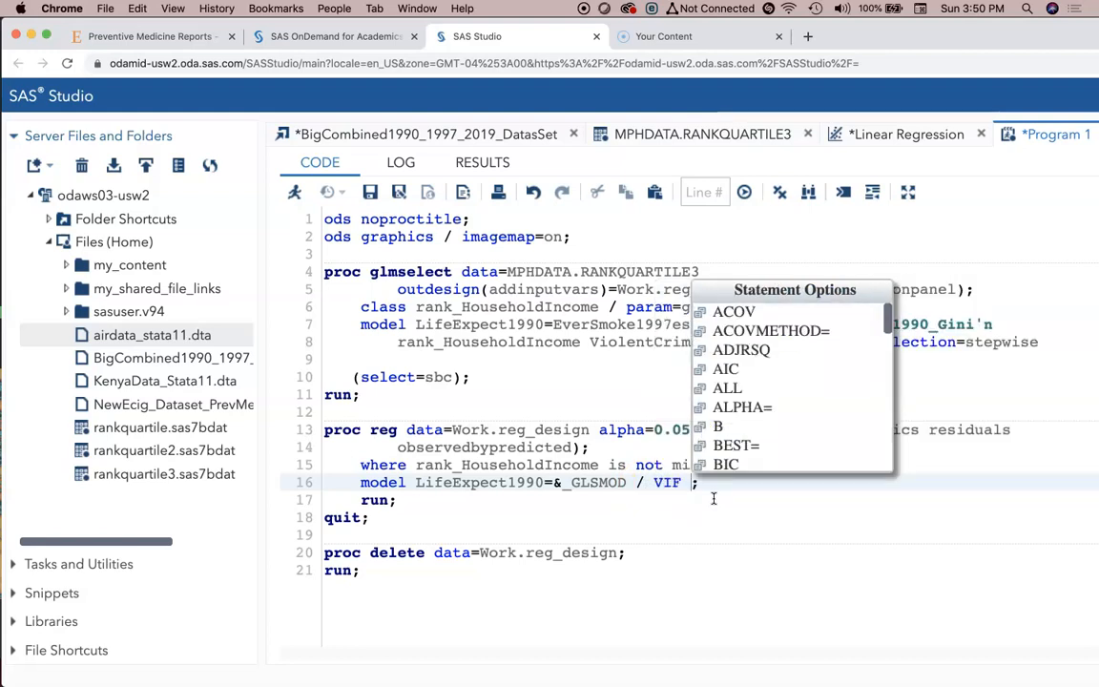
text(TOL)
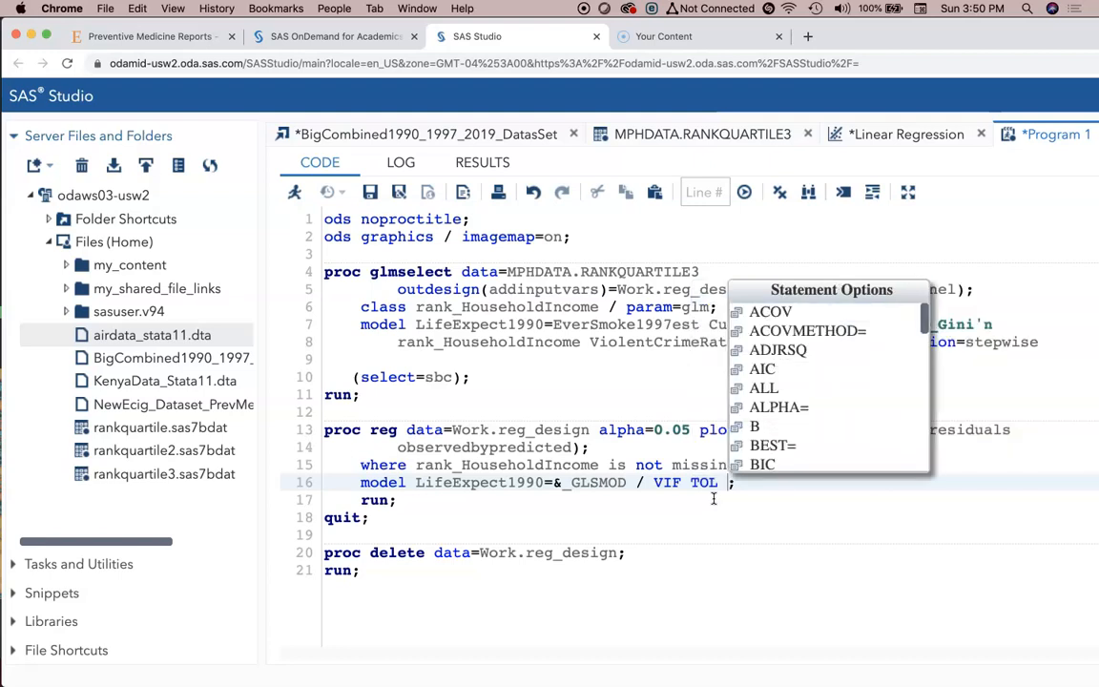
text(COLLIN)
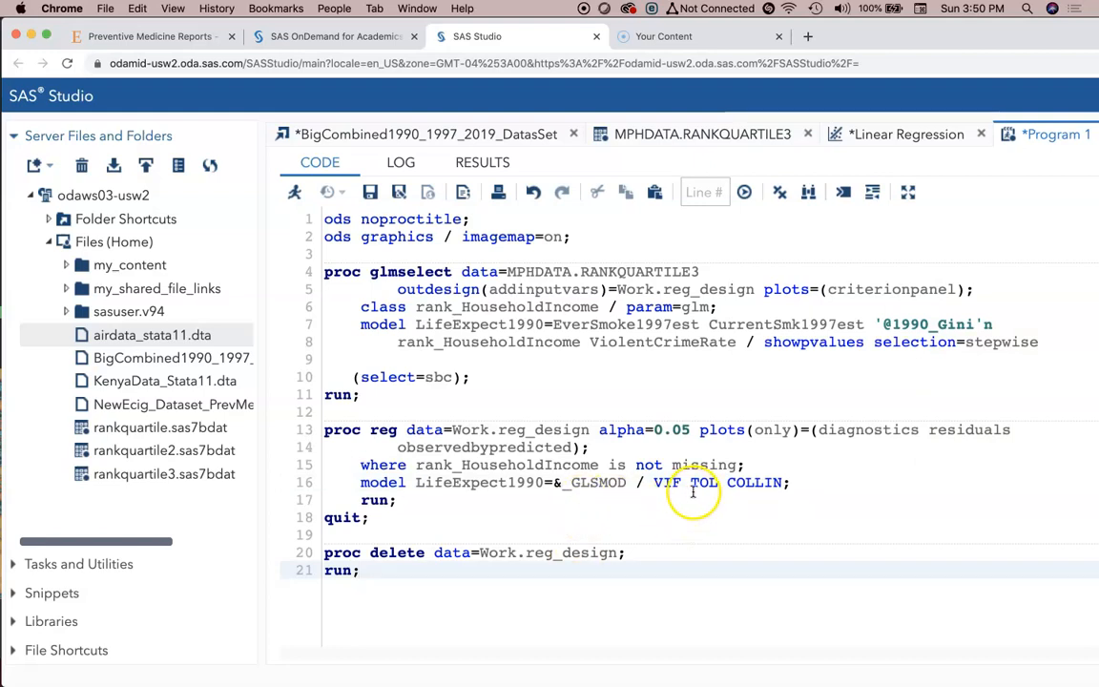
mouse_move(675, 489)
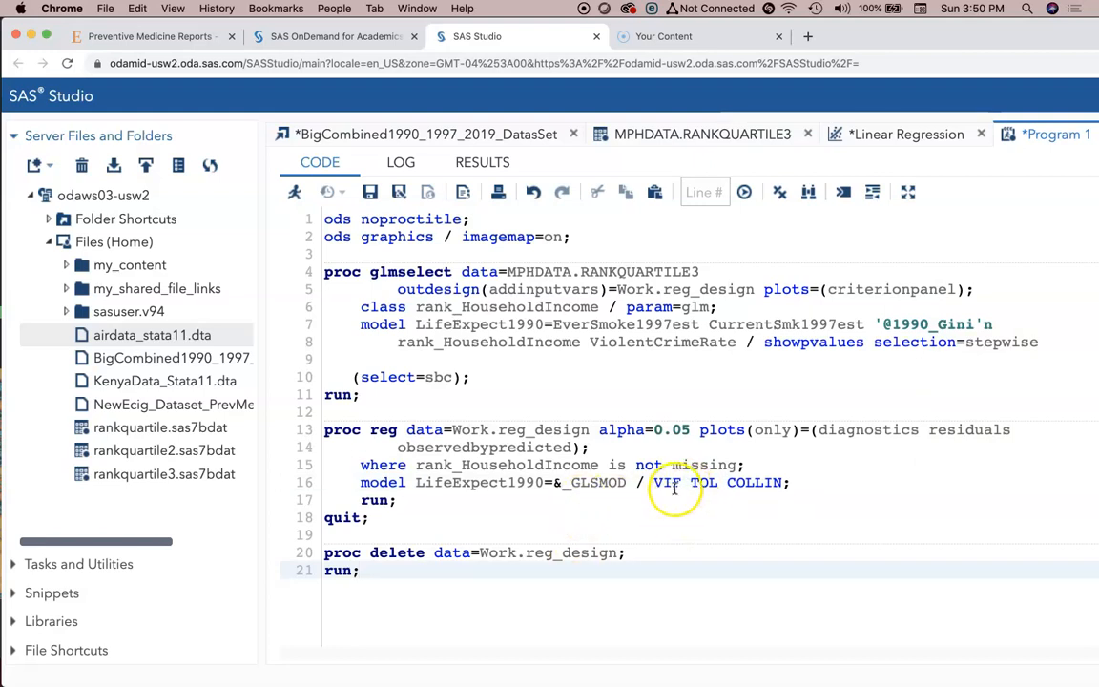
mouse_move(591, 482)
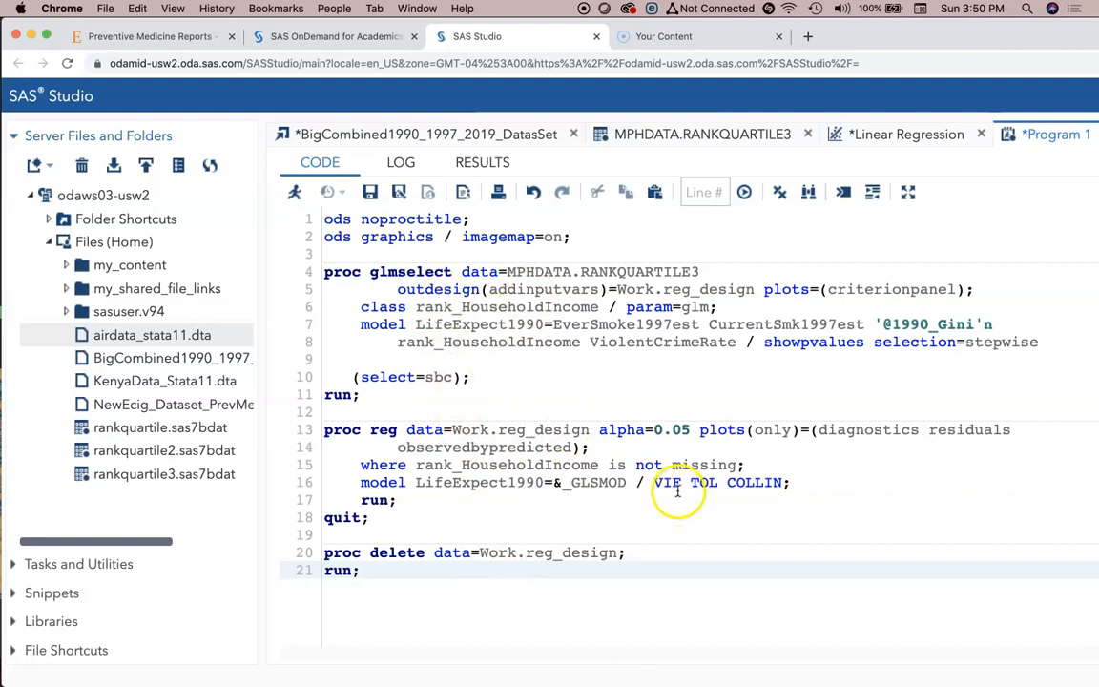
mouse_move(528, 523)
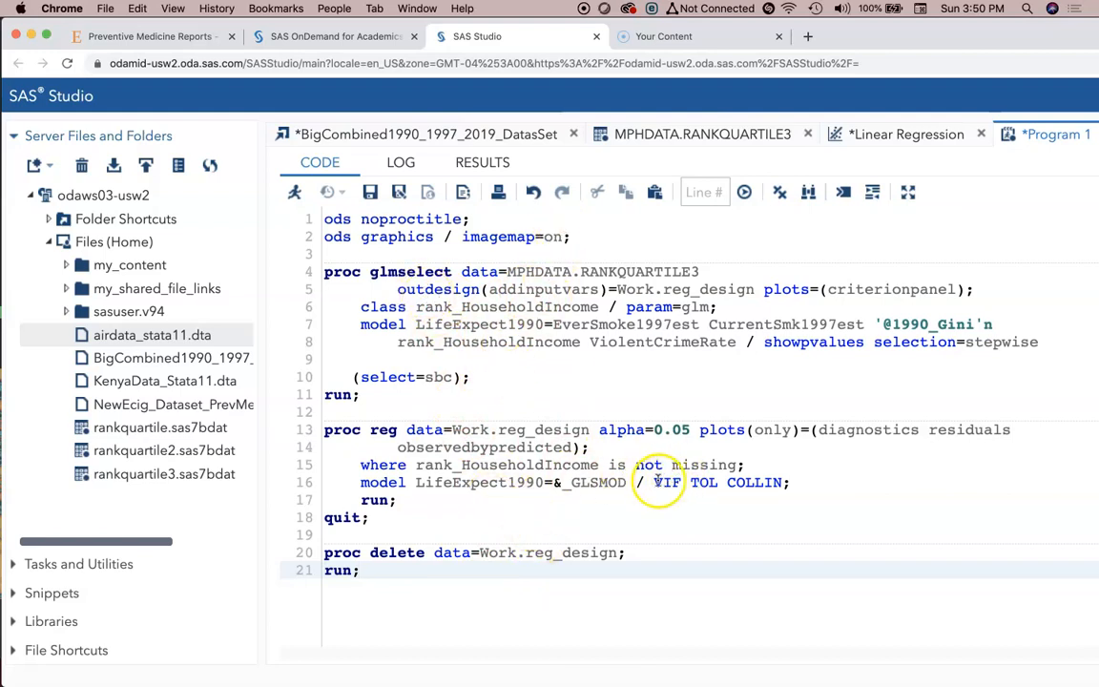
mouse_move(702, 483)
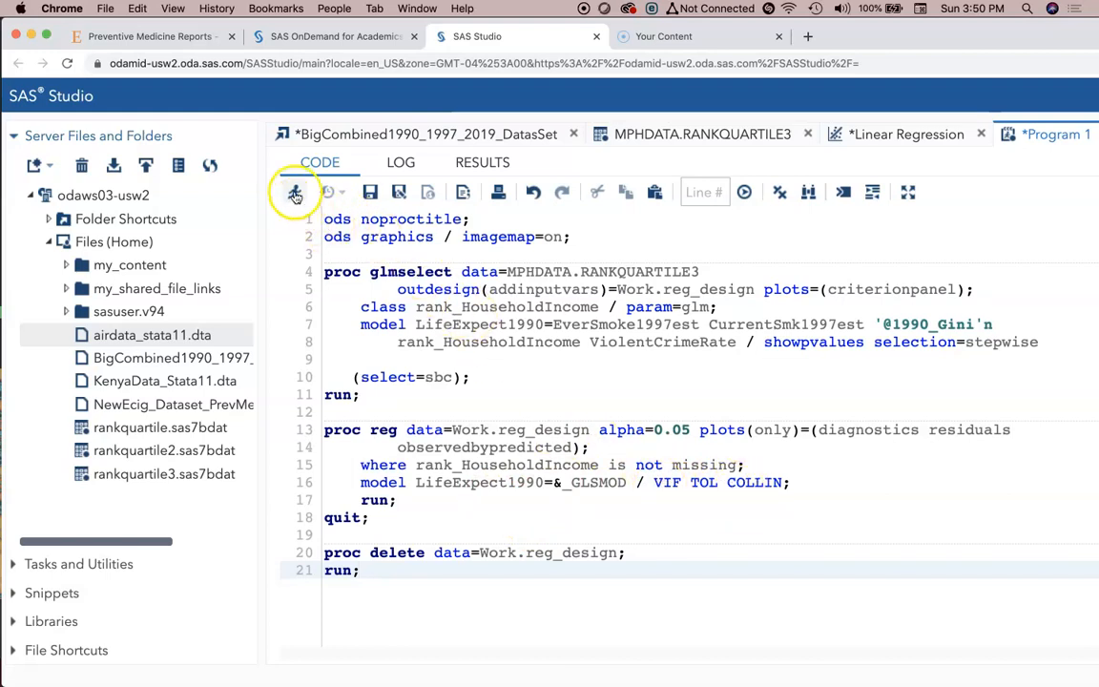
Run the program and view its results, starting with the stepwise selection summary
click(295, 191)
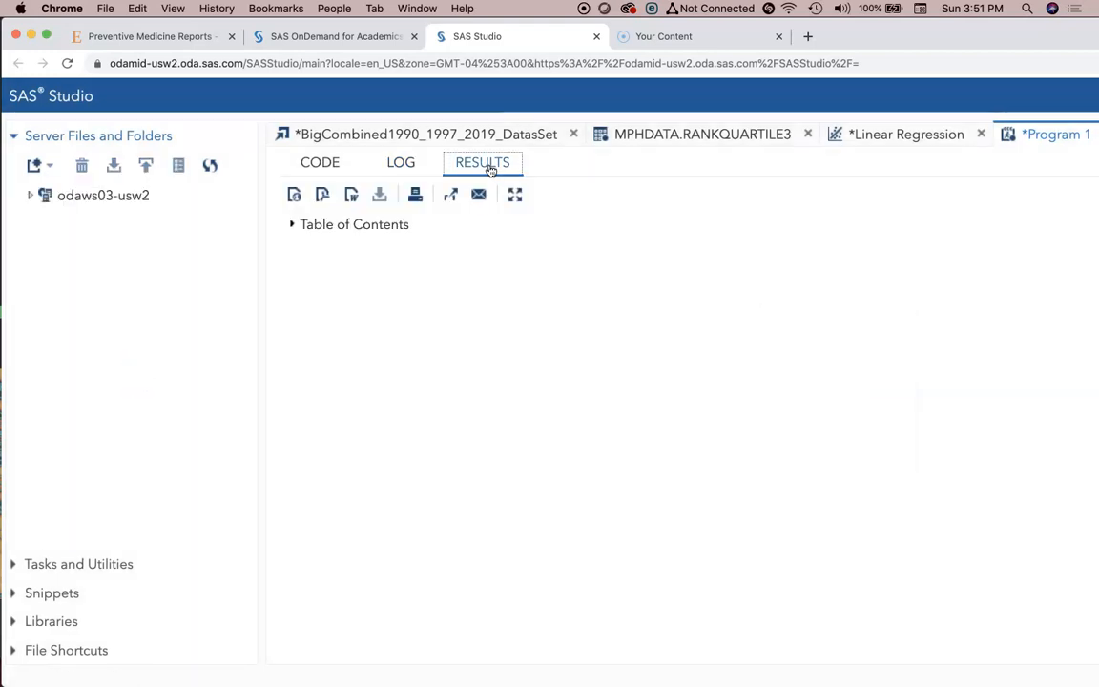
click(29, 194)
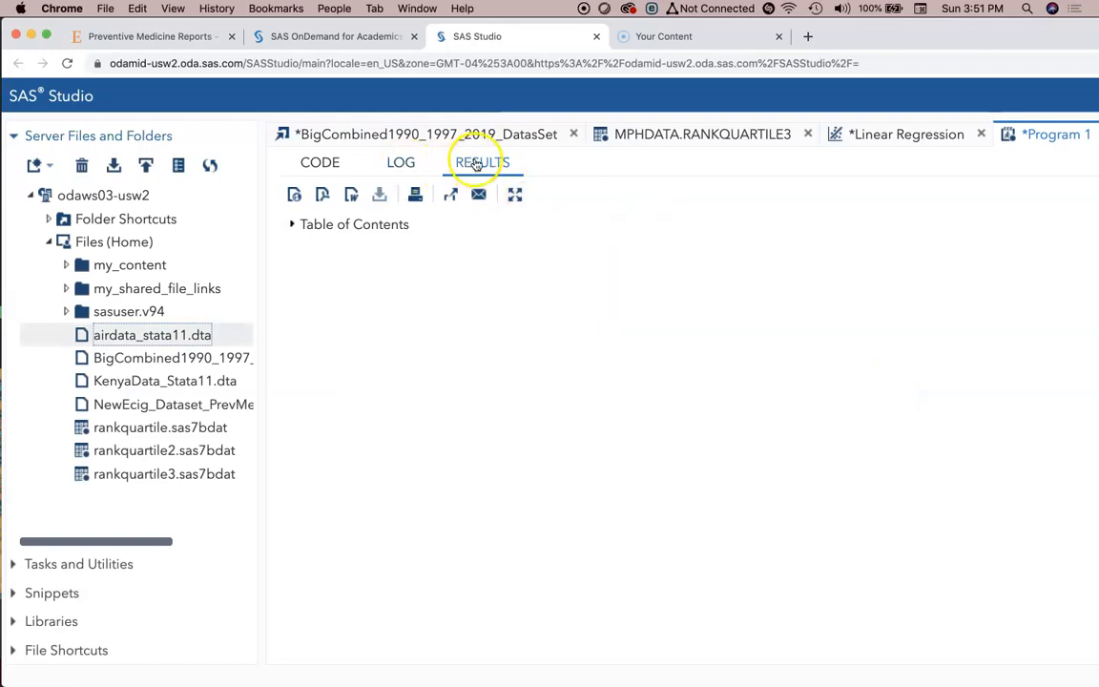
click(479, 162)
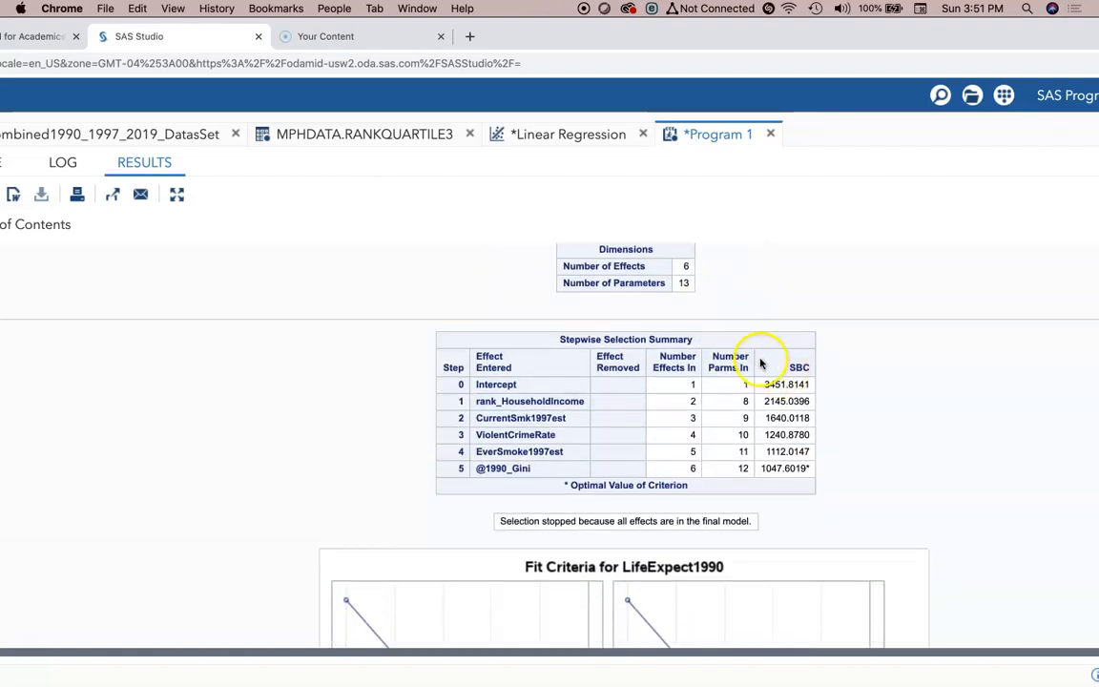
Scroll the results to the Parameter Estimates table with Tolerance and Variance Inflation columns
scroll(down, 3)
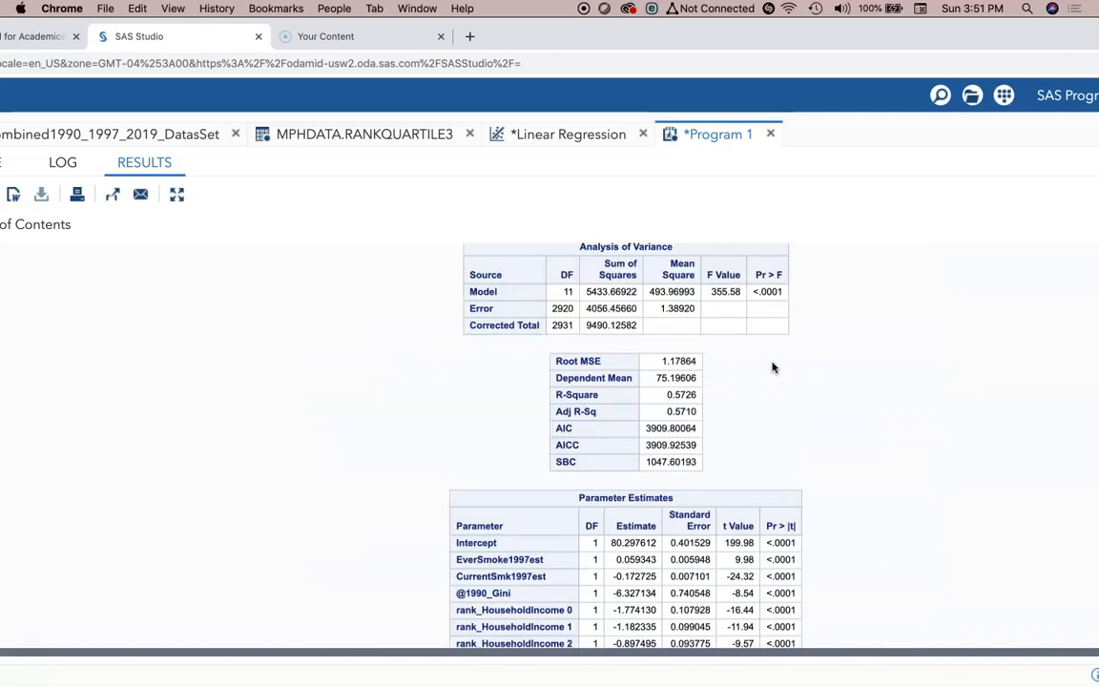
scroll(down, 3)
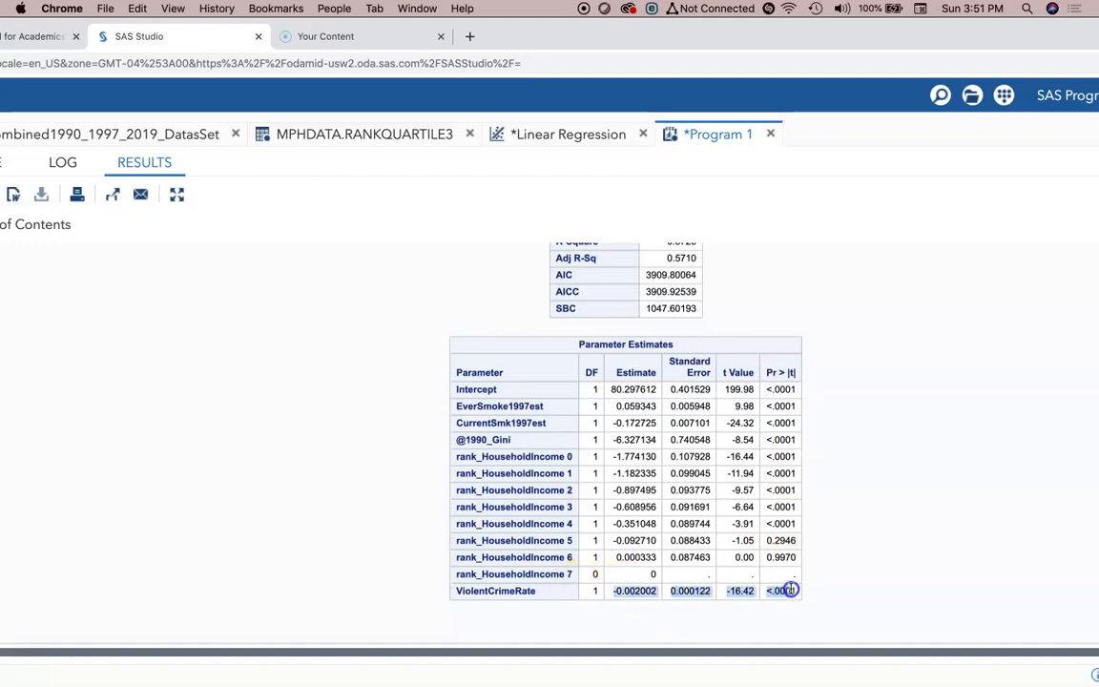
scroll(down, 3)
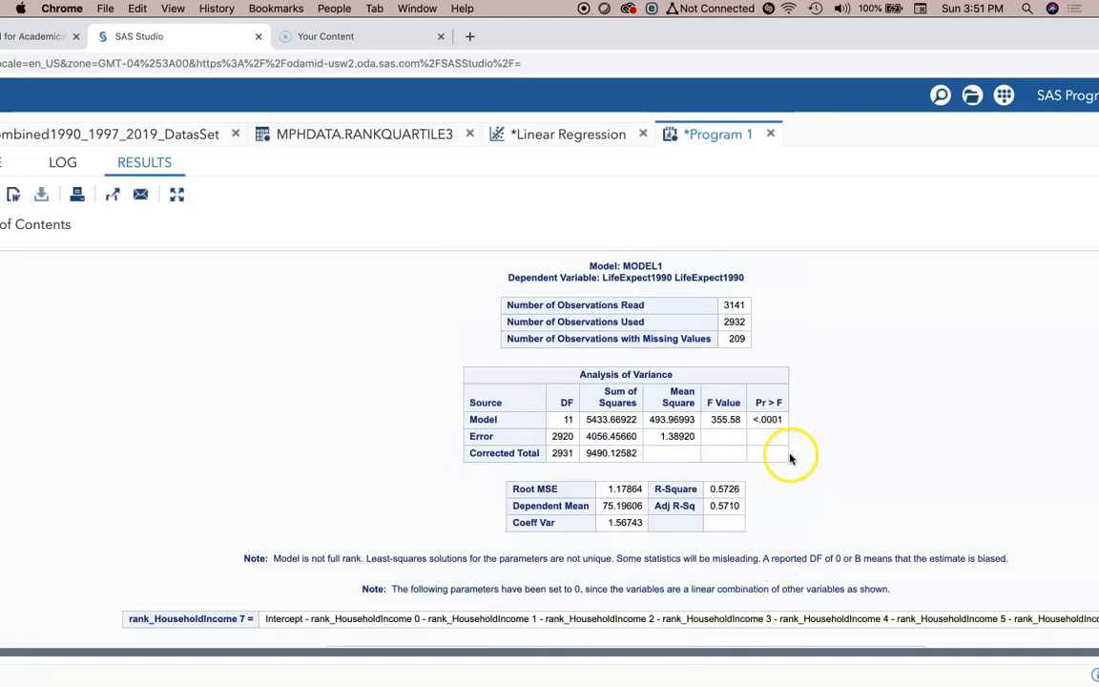
scroll(down, 3)
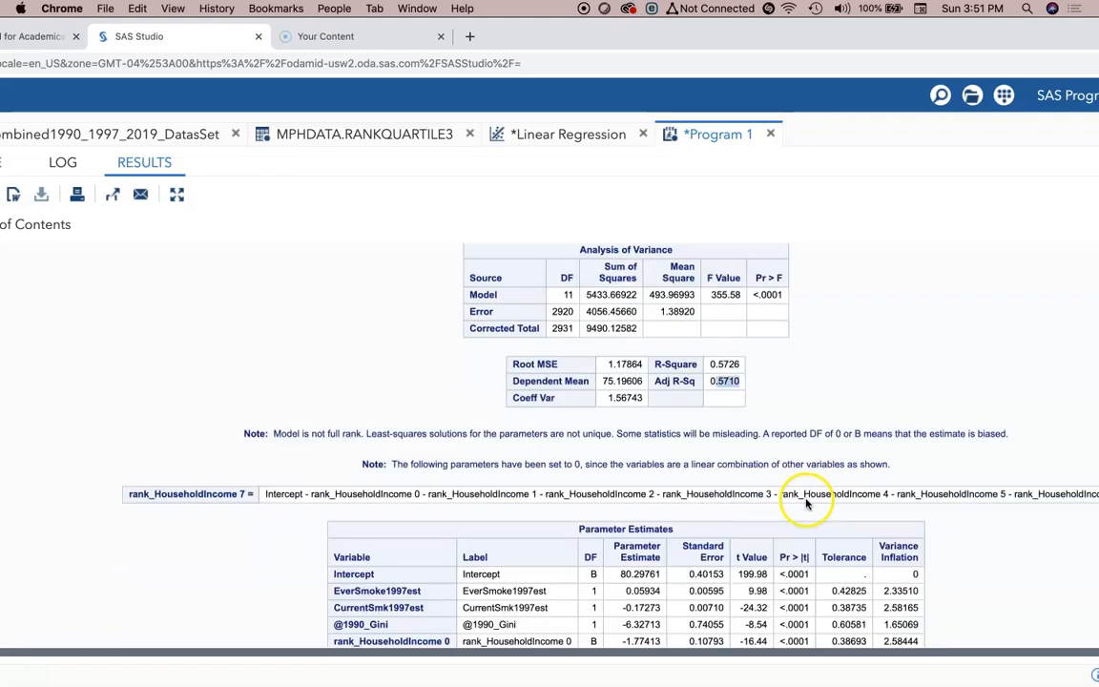
scroll(down, 3)
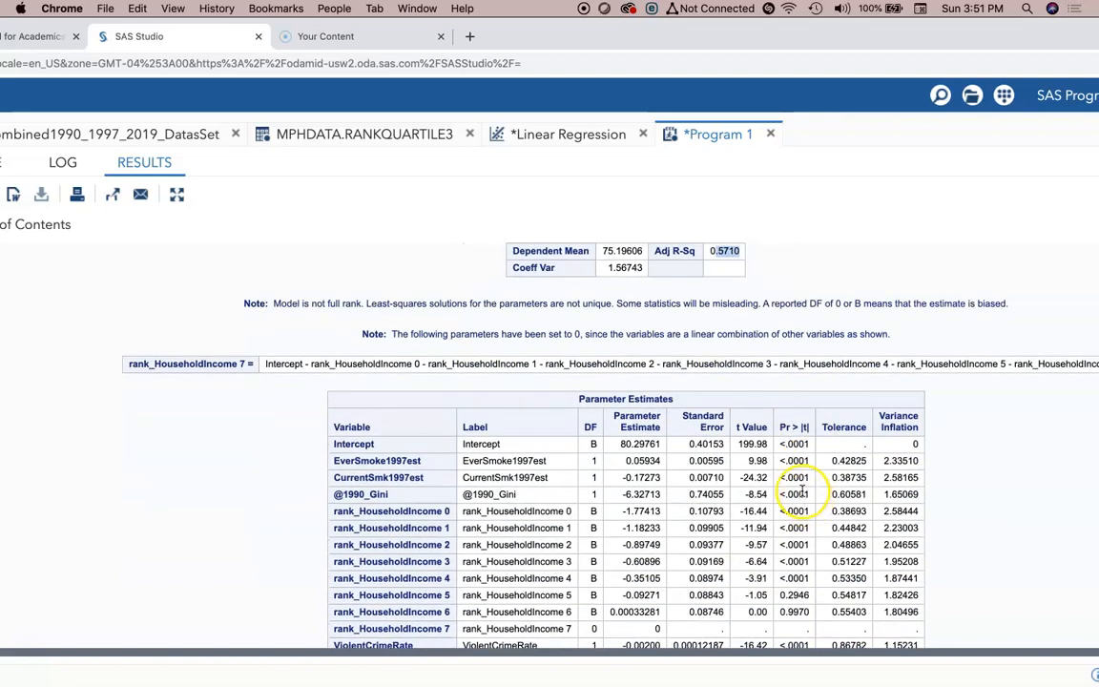
scroll(down, 3)
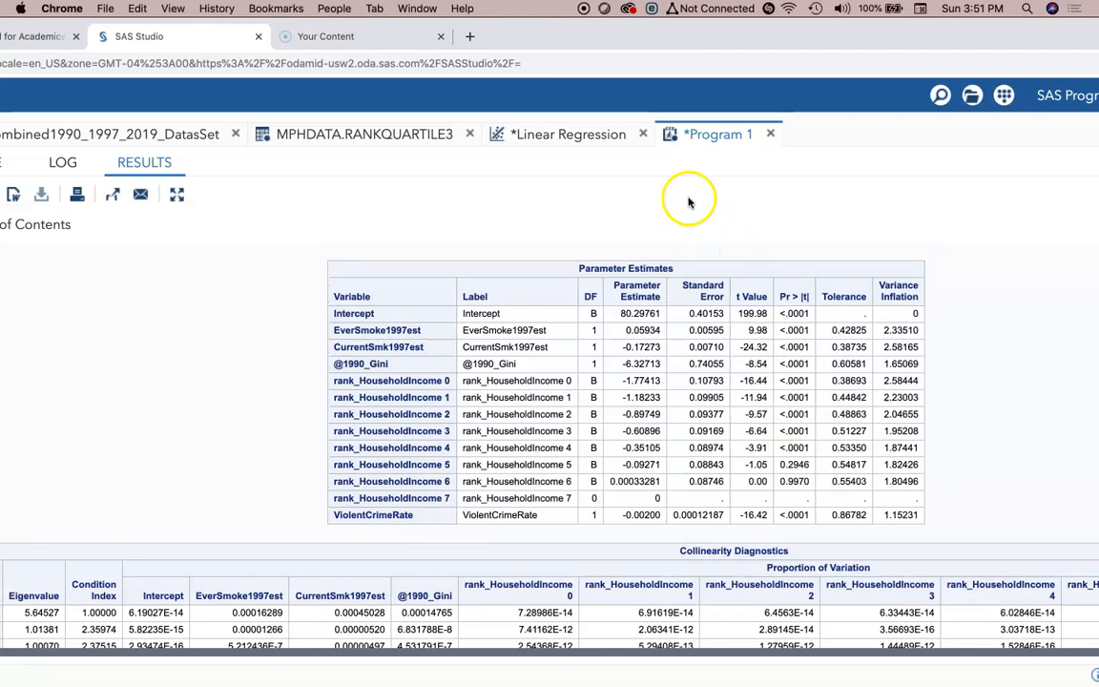
Scroll to the full Collinearity Diagnostics table, showing eigenvalues and condition indices
click(567, 134)
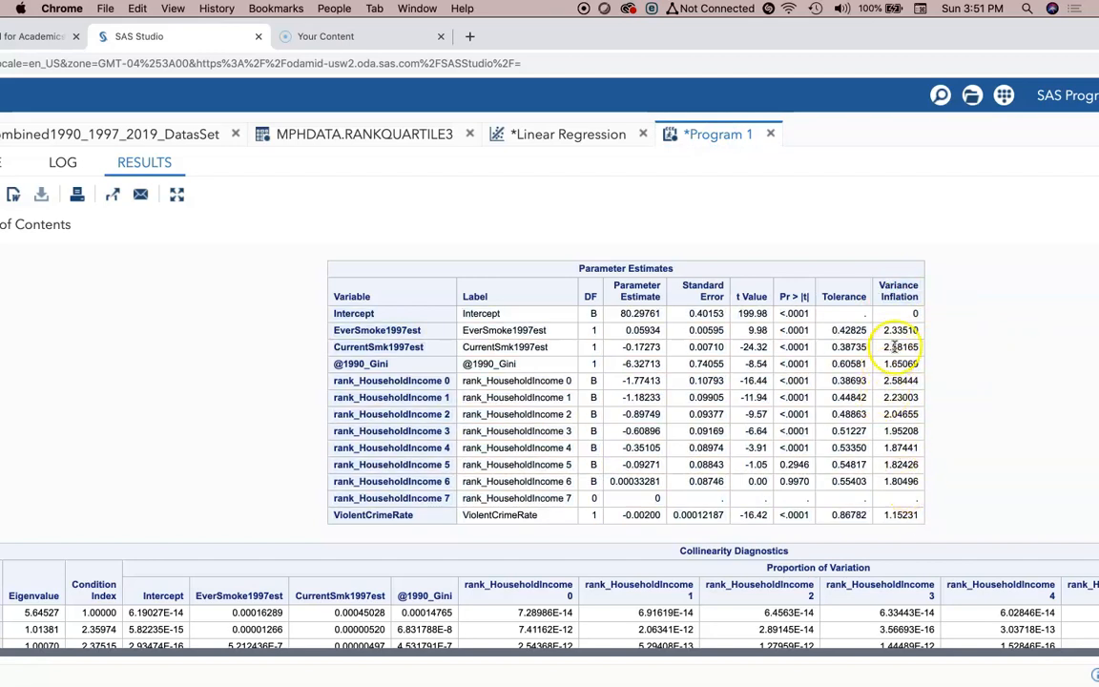
mouse_move(899, 397)
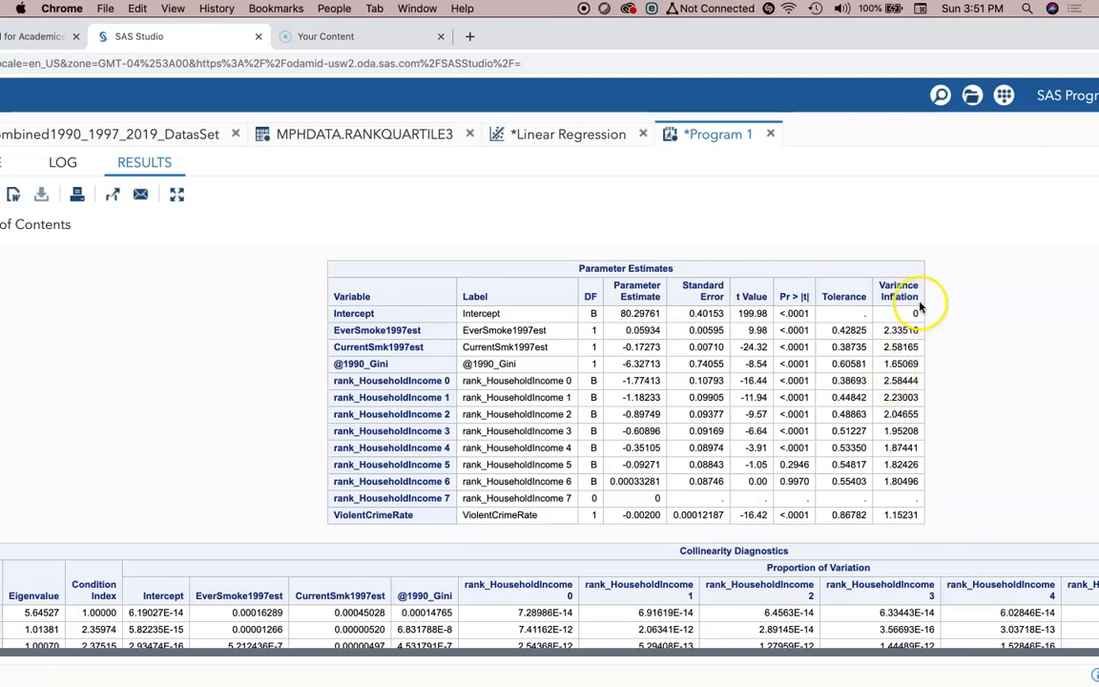
mouse_move(863, 330)
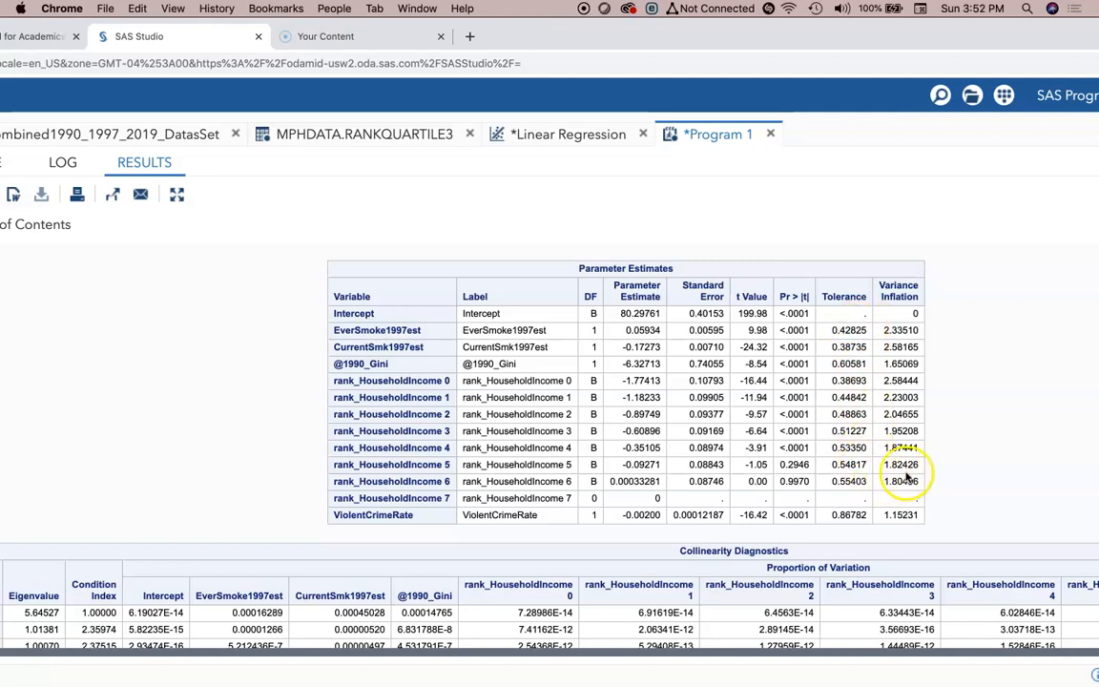
scroll(down, 3)
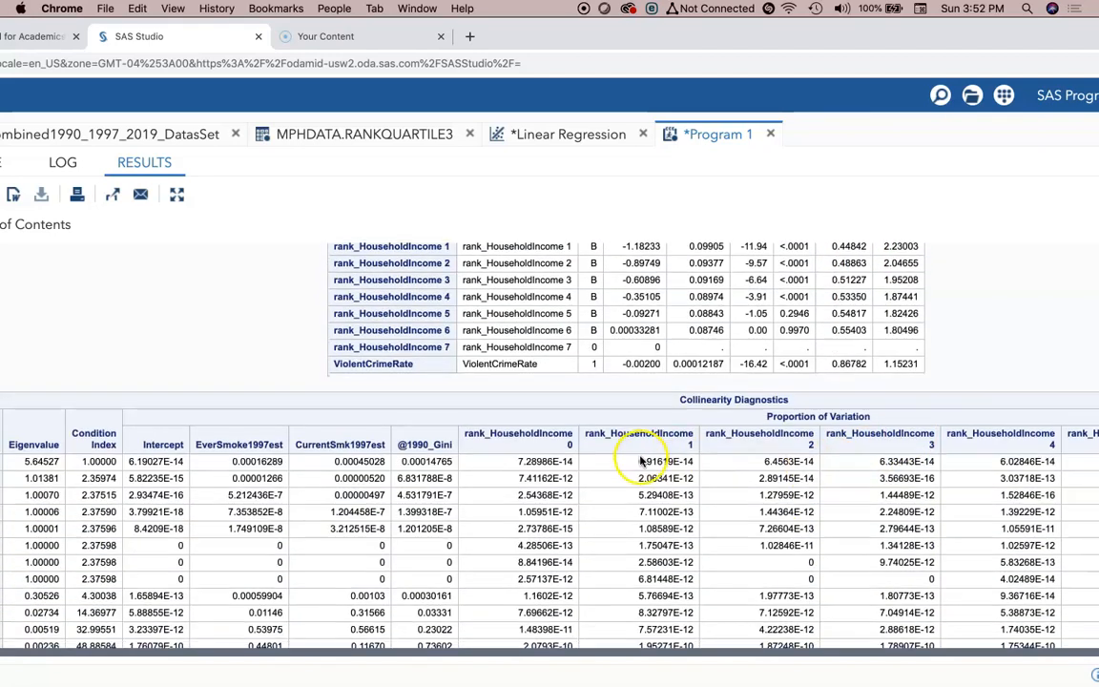
scroll(down, 3)
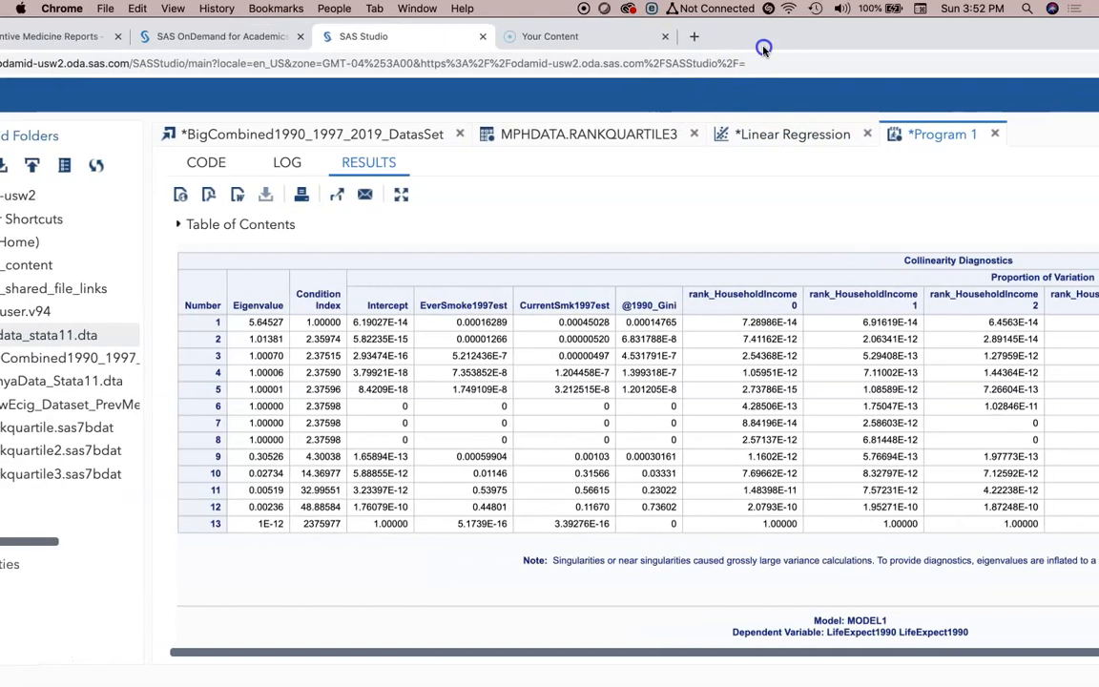
Check the Linear Regression task's code, then show Program 1's code again
scroll(down, 3)
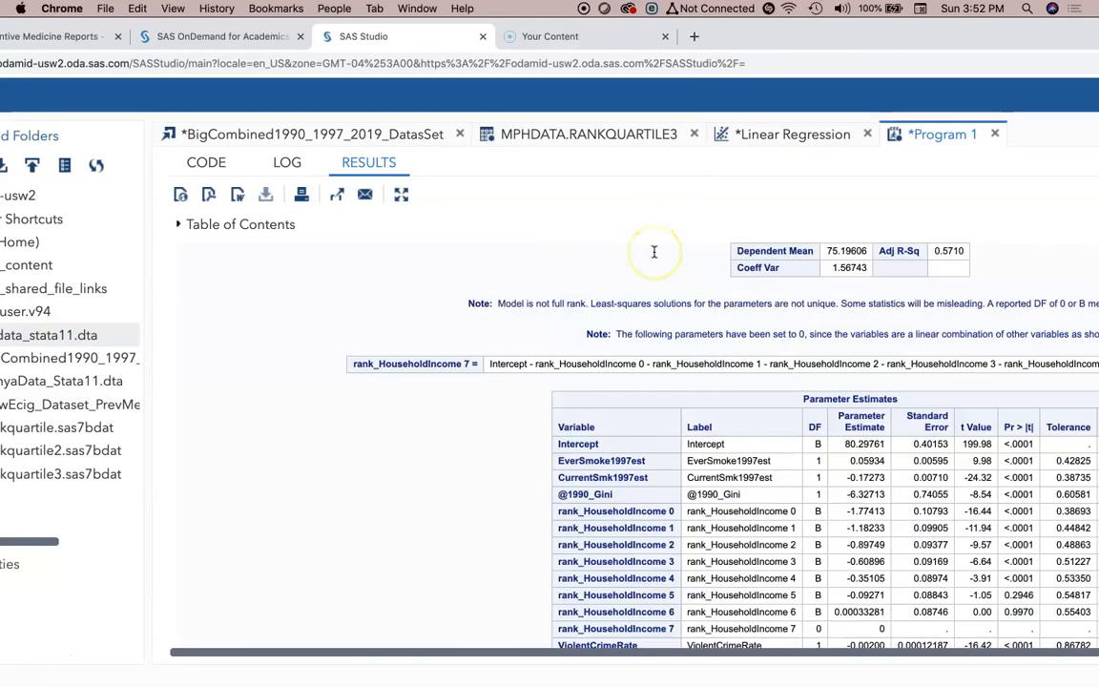
click(792, 133)
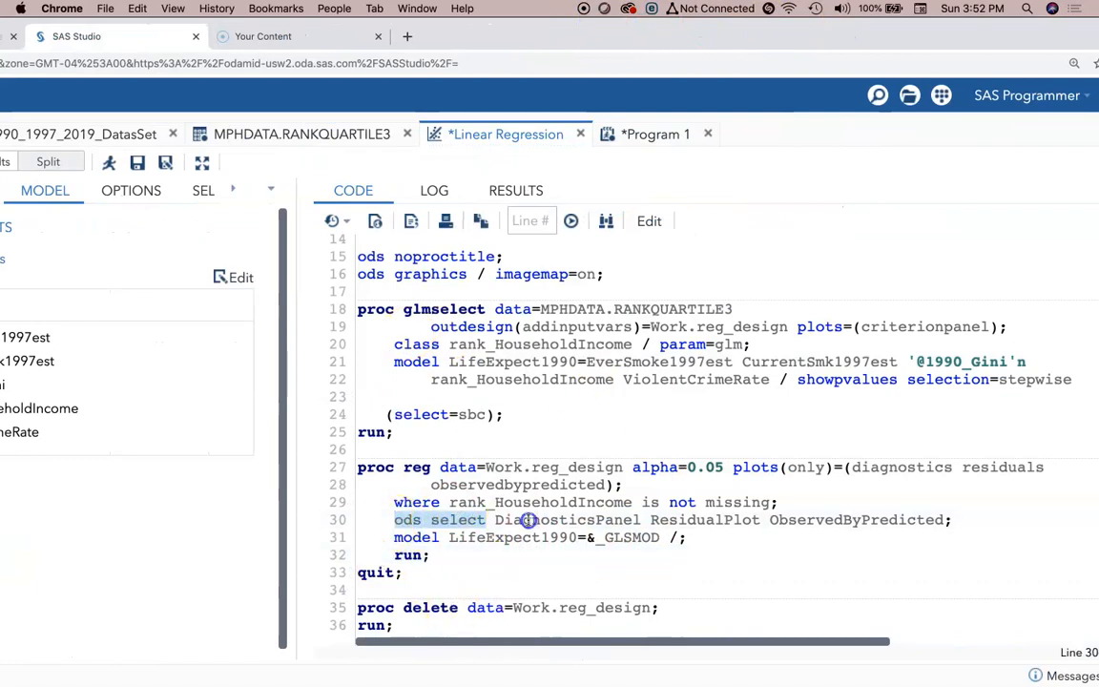
click(655, 133)
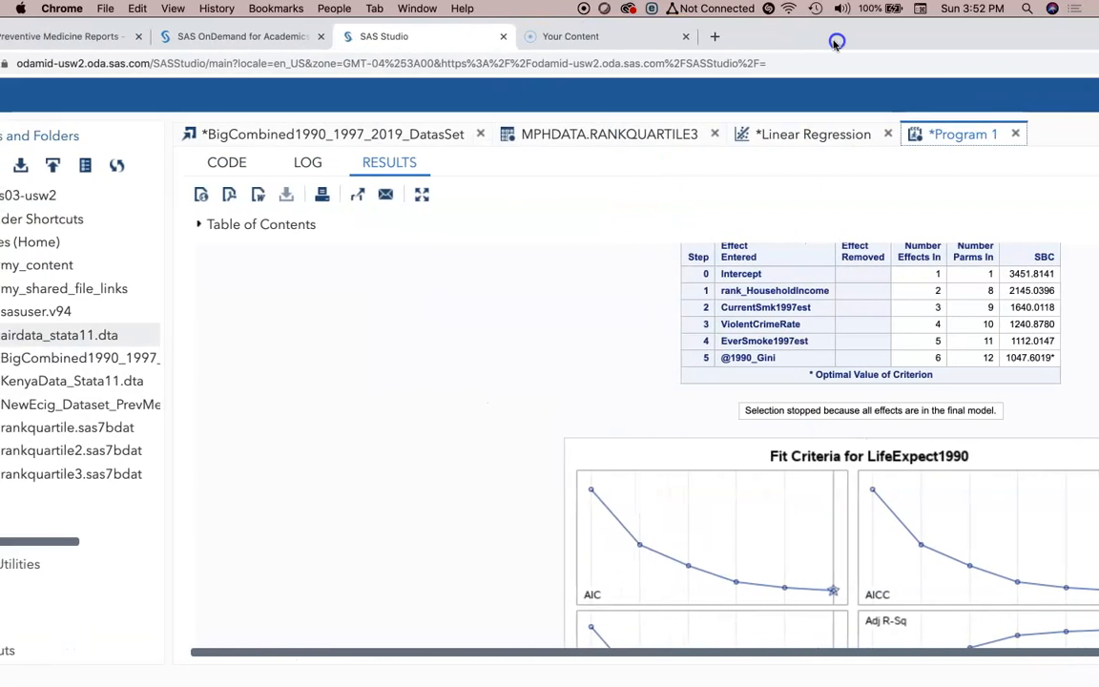
click(226, 162)
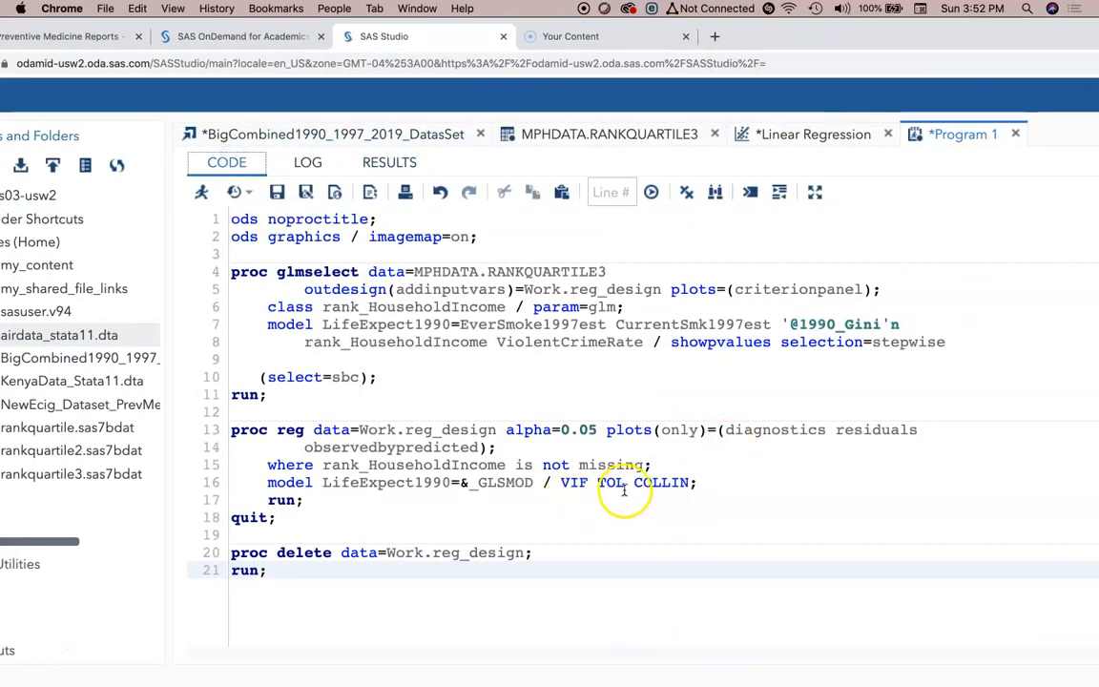